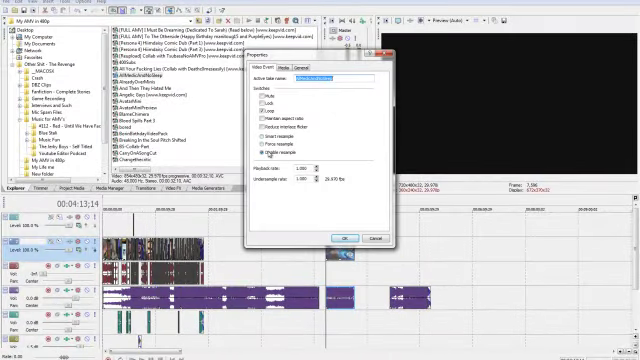
# Enable Disable resample in the video event's Properties switches
pyautogui.click(256, 113)
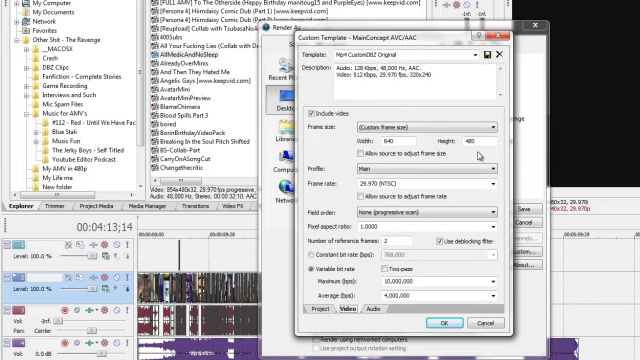
# Set the template's audio sample rate to 48,000 Hz and bit rate to 320,000 bps
pyautogui.click(410, 183)
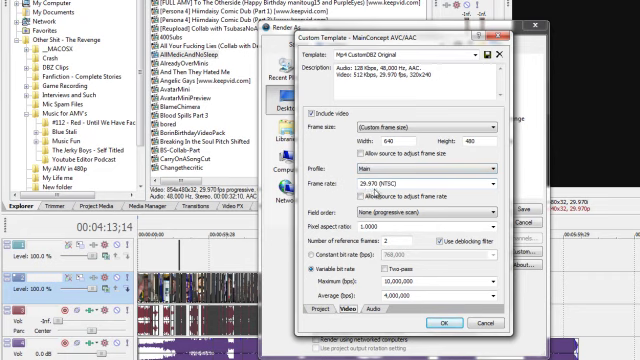
pyautogui.moveTo(383, 185)
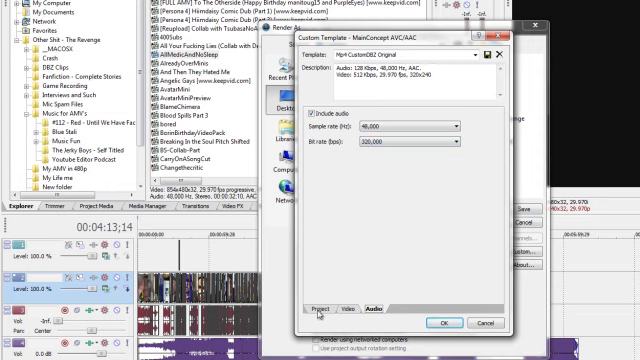
pyautogui.click(437, 297)
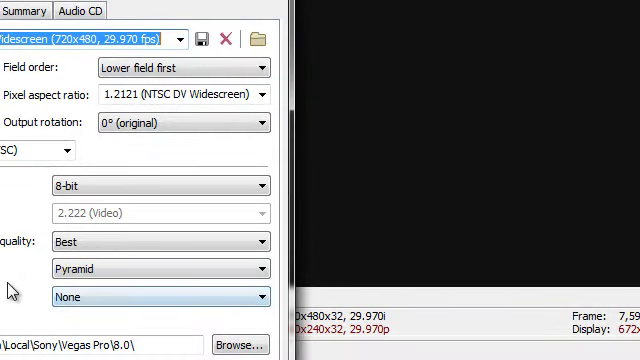
# In the project's video properties, set Motion blur type to Pyramid
pyautogui.click(155, 270)
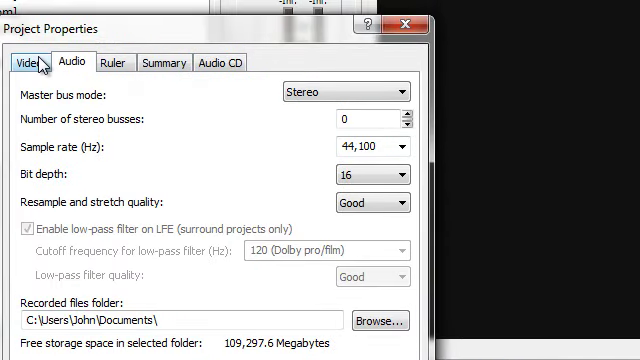
pyautogui.click(22, 63)
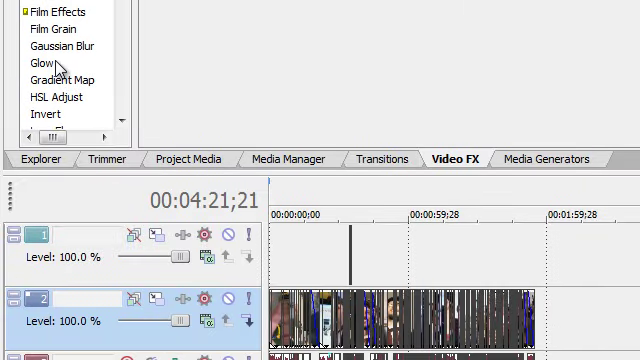
# Select Brightness and Contrast in the Video FX list to show its presets
pyautogui.click(40, 62)
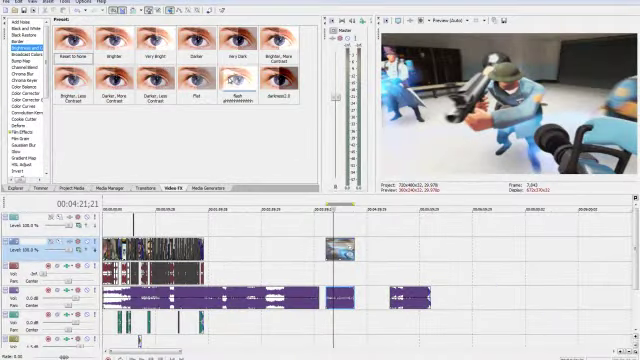
# Drag the flash preset onto the short video event on track 2
pyautogui.click(242, 90)
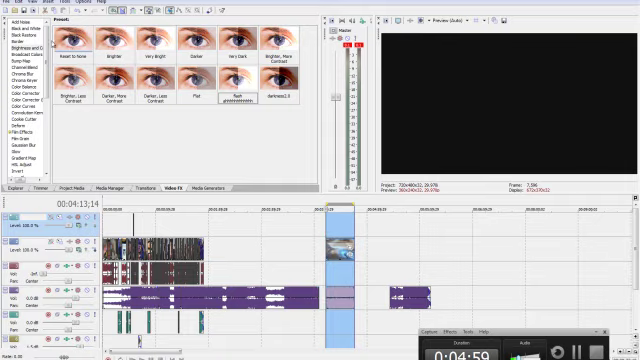
# Create a custom Render As template named 'Mp4 CustomHD' with 1280x720 video
pyautogui.click(10, 5)
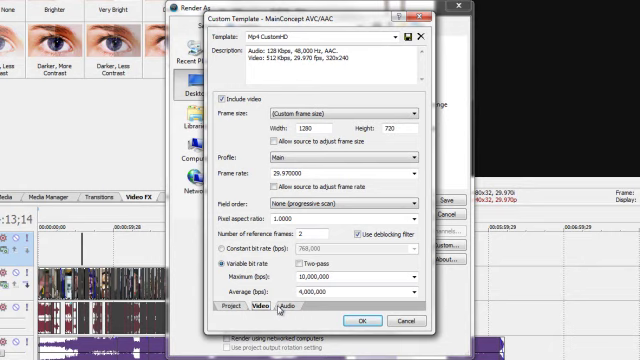
pyautogui.moveTo(405, 141)
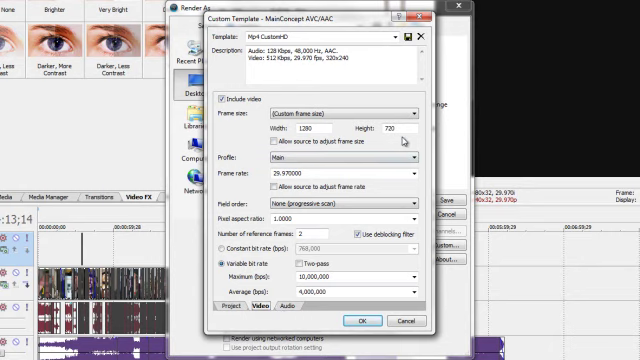